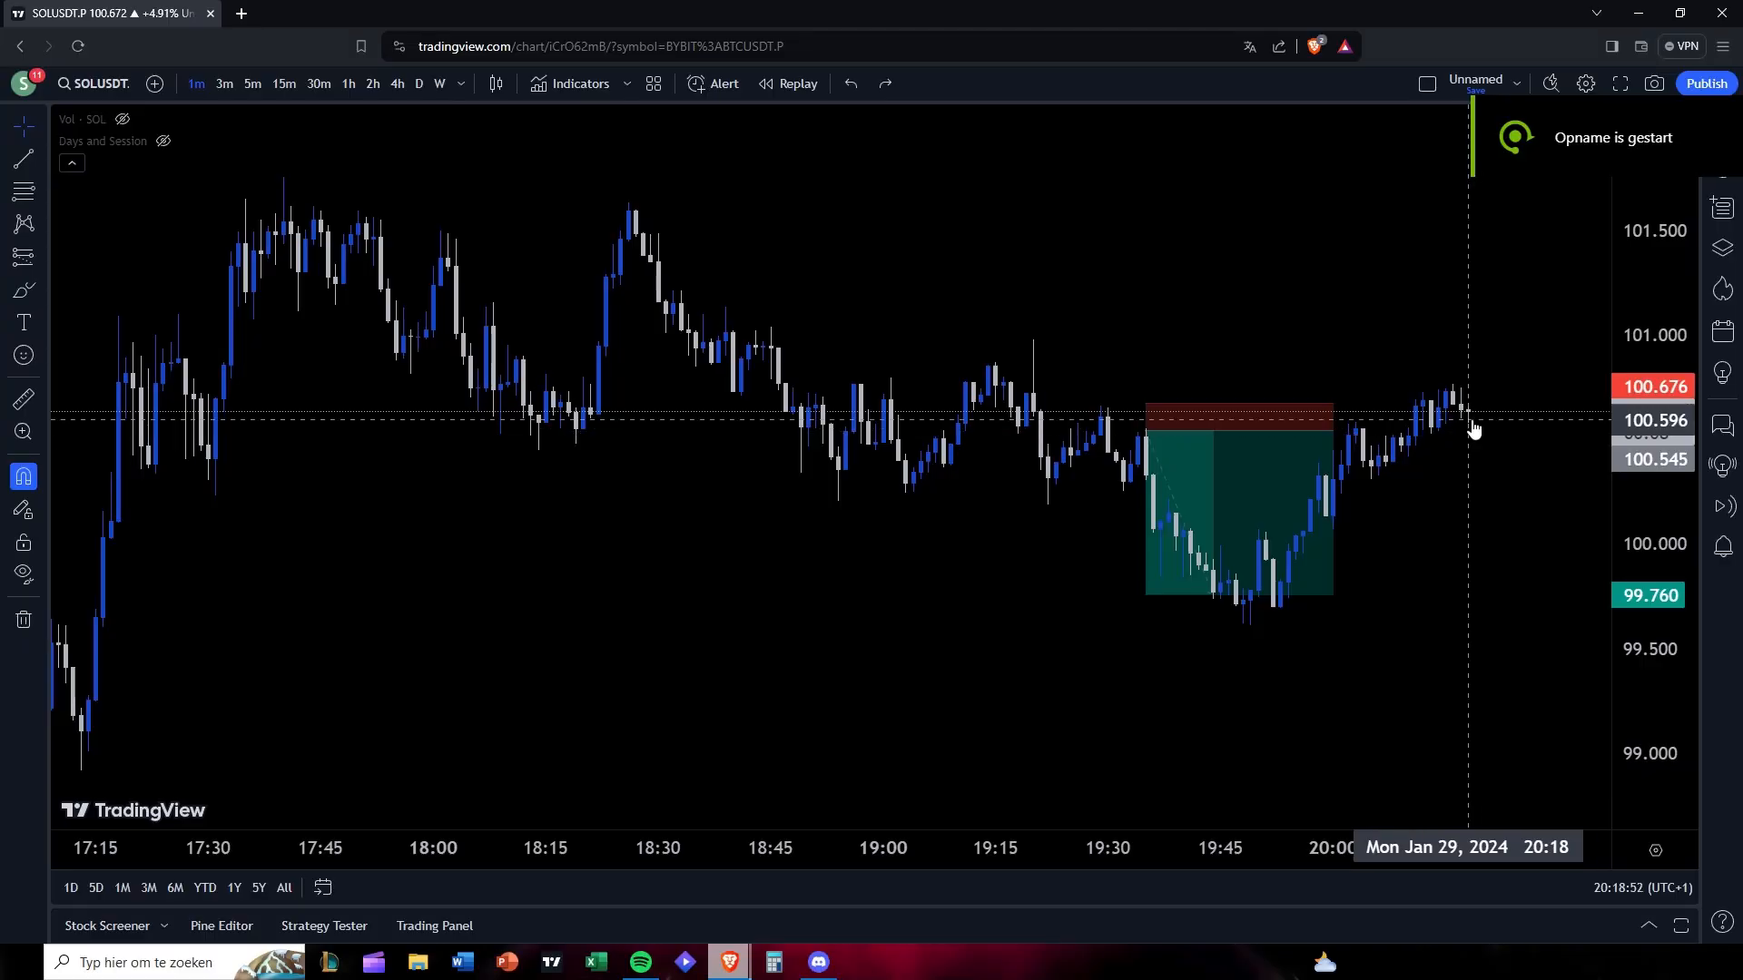
{"action": "mouse_move", "coordinate": [1211, 395]}
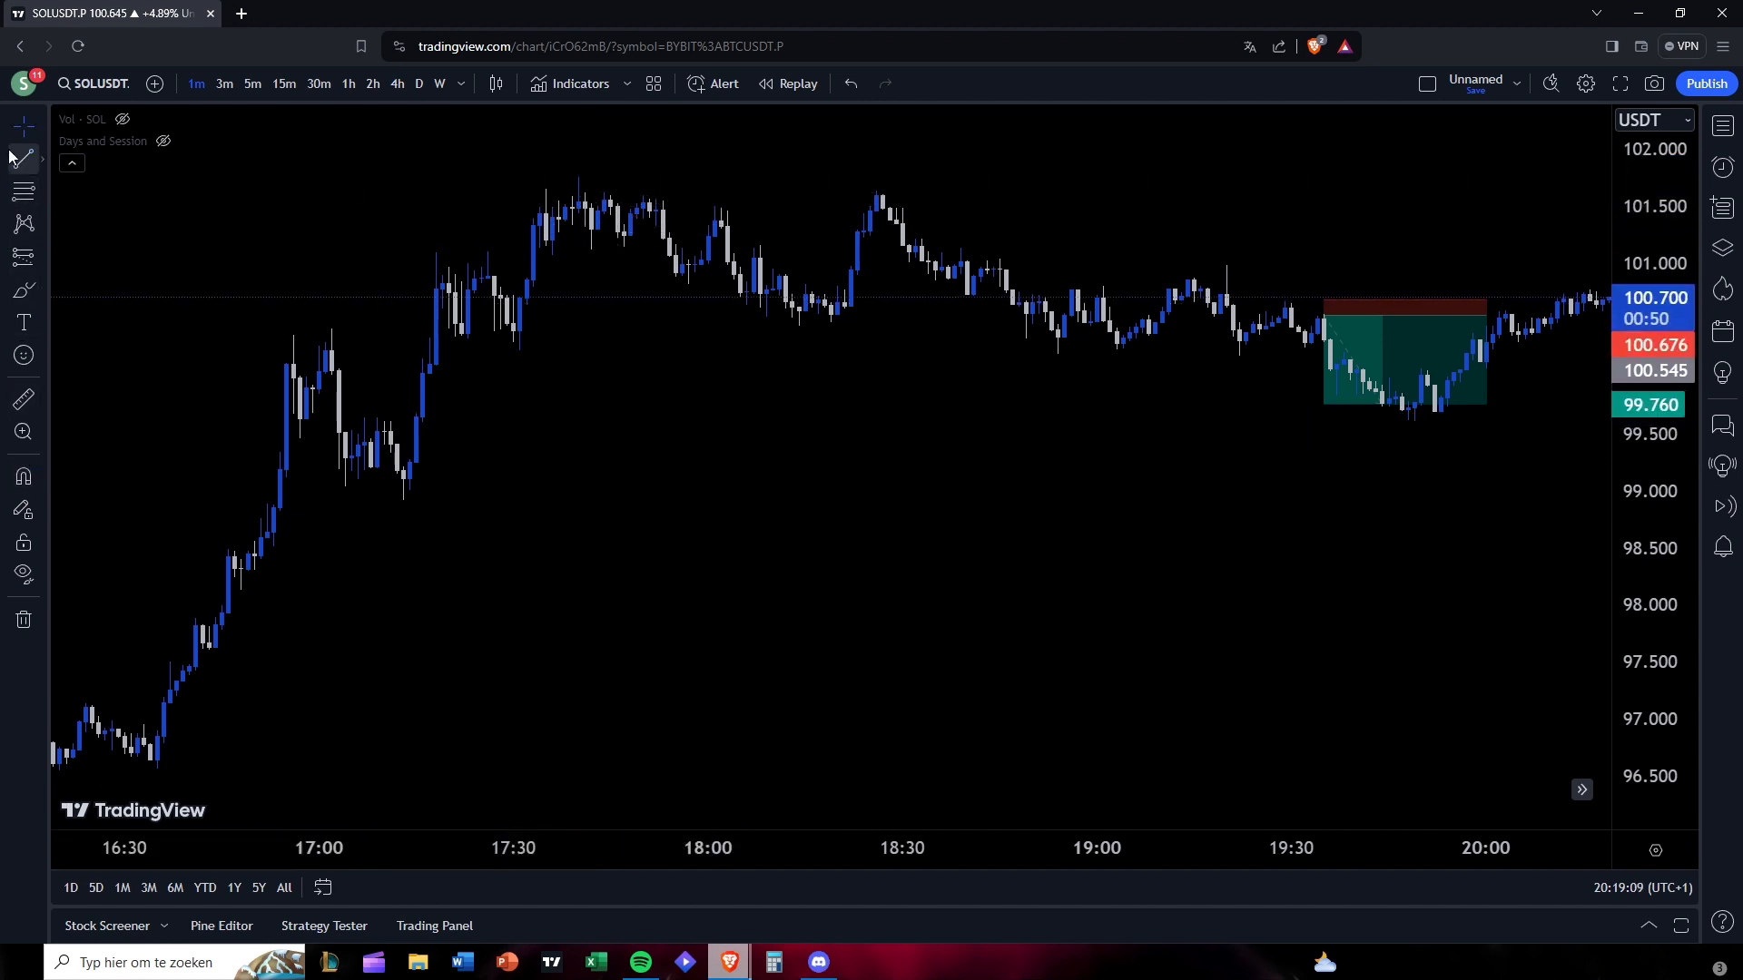
- Draw a trendline over the range and yellow arrows marking the short entry candle
{"action": "left_click_drag", "start_coordinate": [559, 171], "coordinate": [1355, 321]}
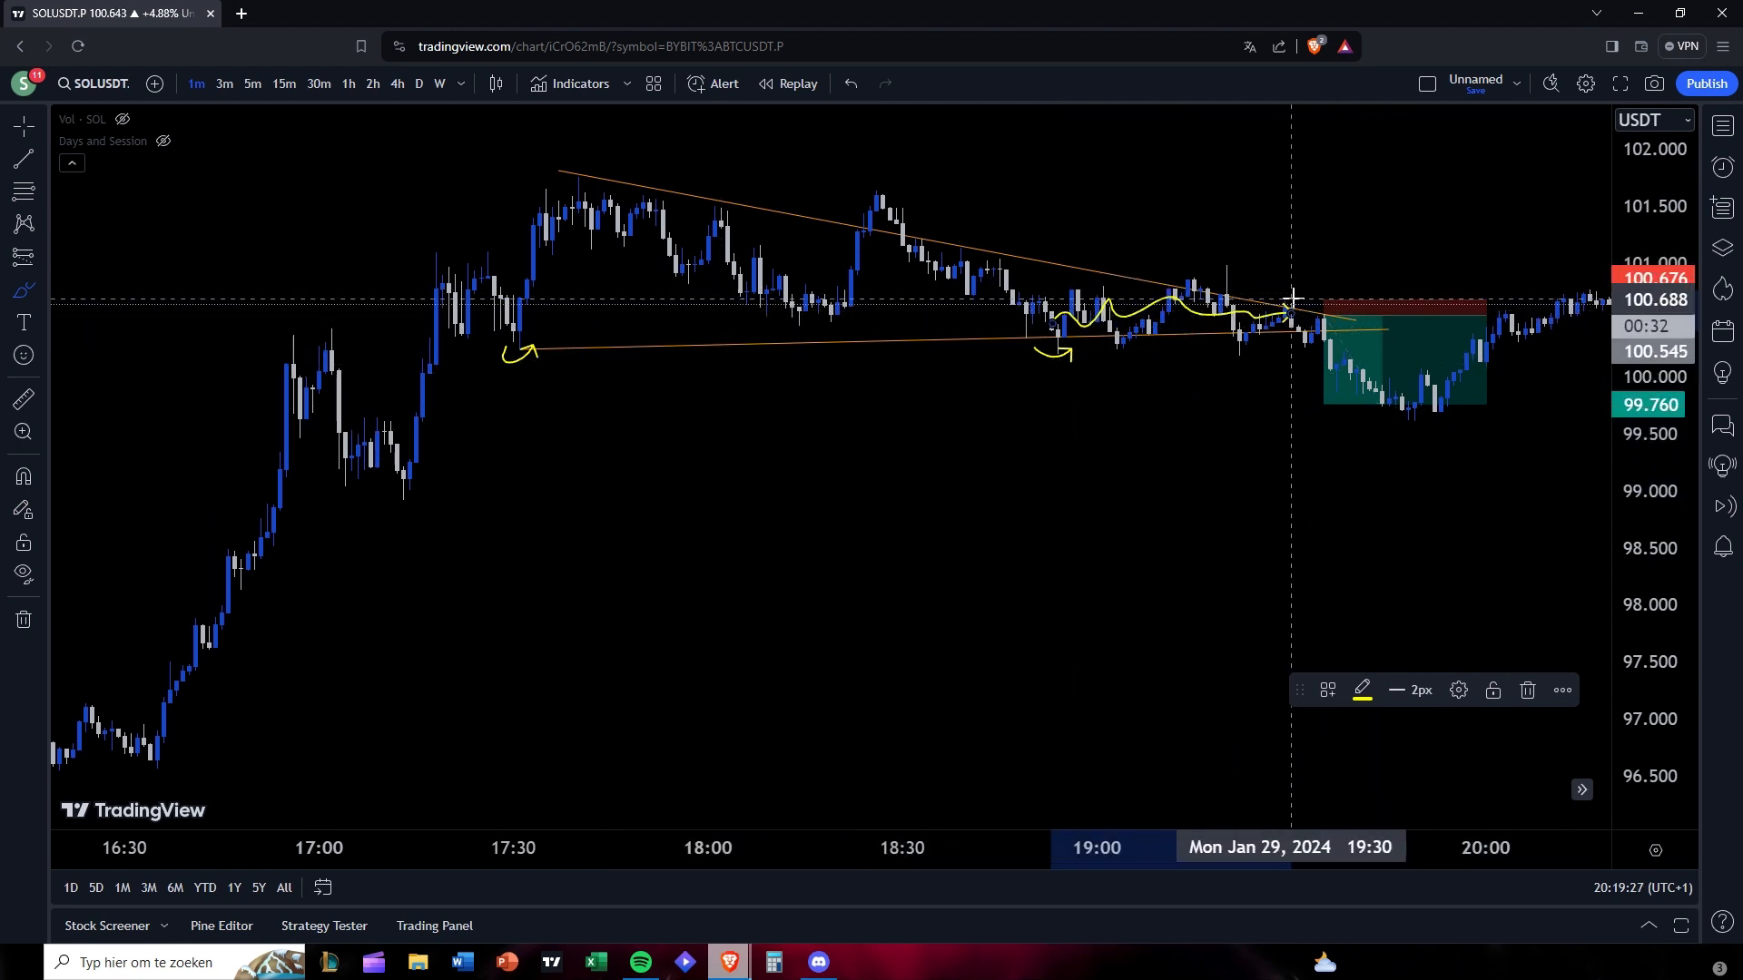
{"action": "left_click_drag", "start_coordinate": [1284, 299], "coordinate": [1295, 483]}
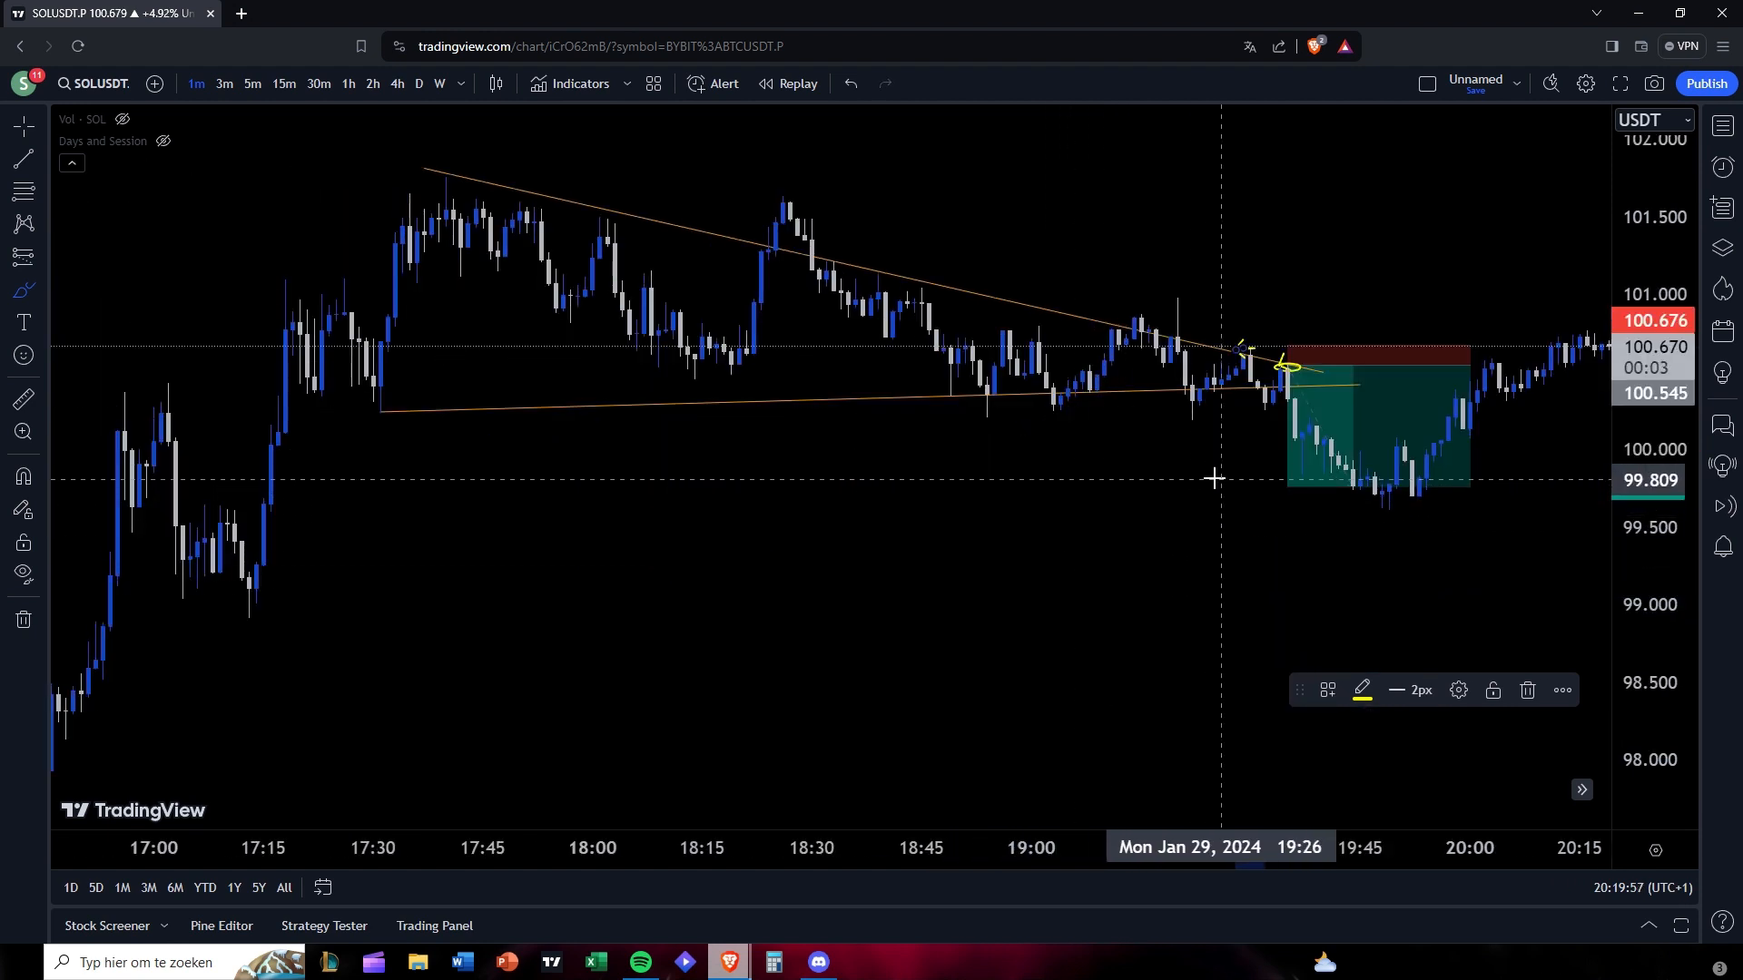
{"action": "left_click_drag", "start_coordinate": [1246, 512], "coordinate": [1450, 492]}
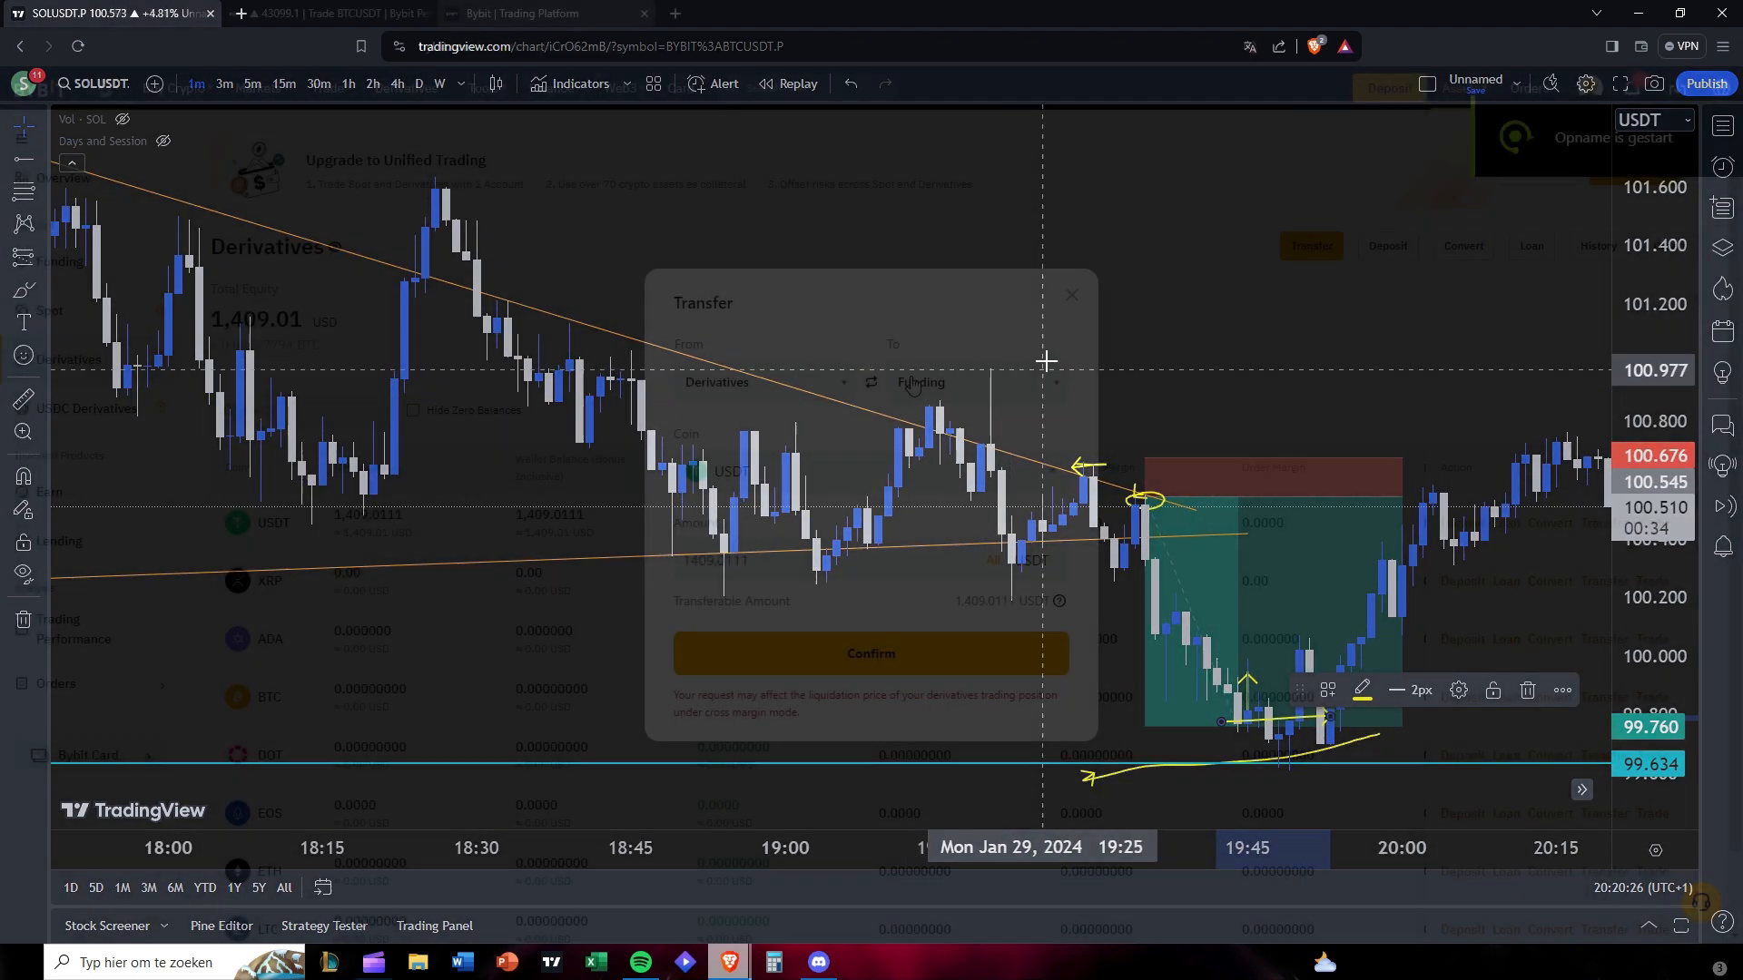
- Transfer 4.0111 USDT from Derivatives to Funding and confirm, leaving 1,405.00 in Derivatives
{"action": "left_click", "coordinate": [541, 13]}
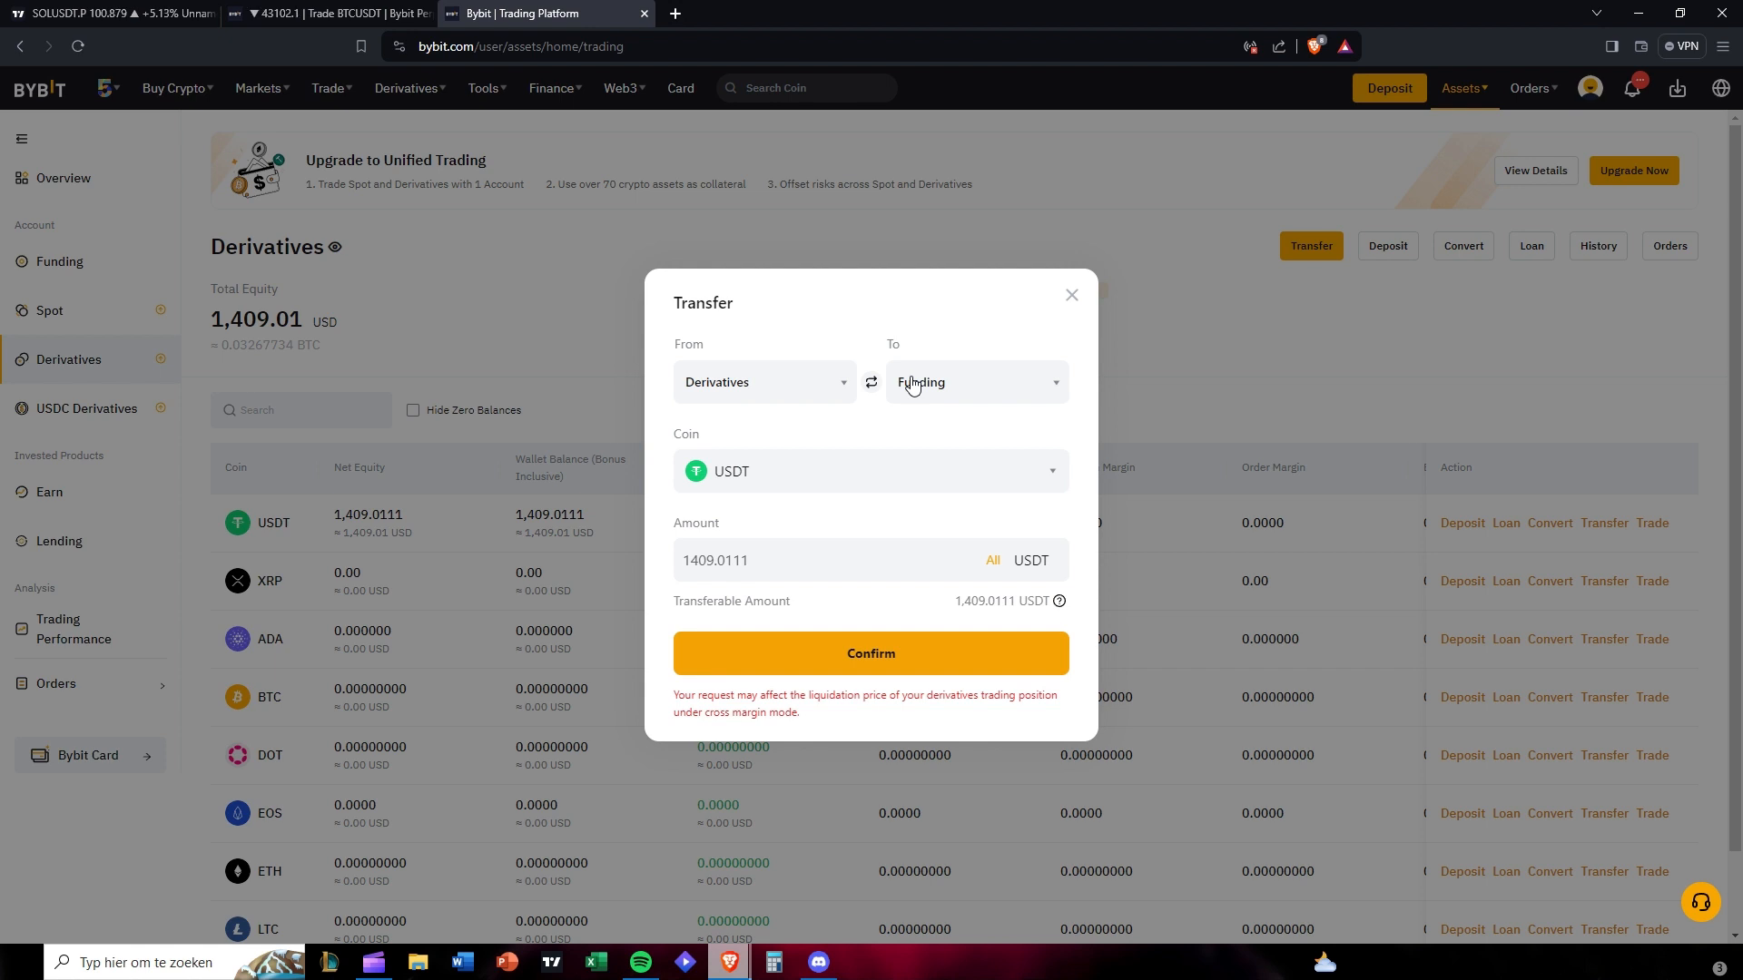
{"action": "mouse_move", "coordinate": [839, 603]}
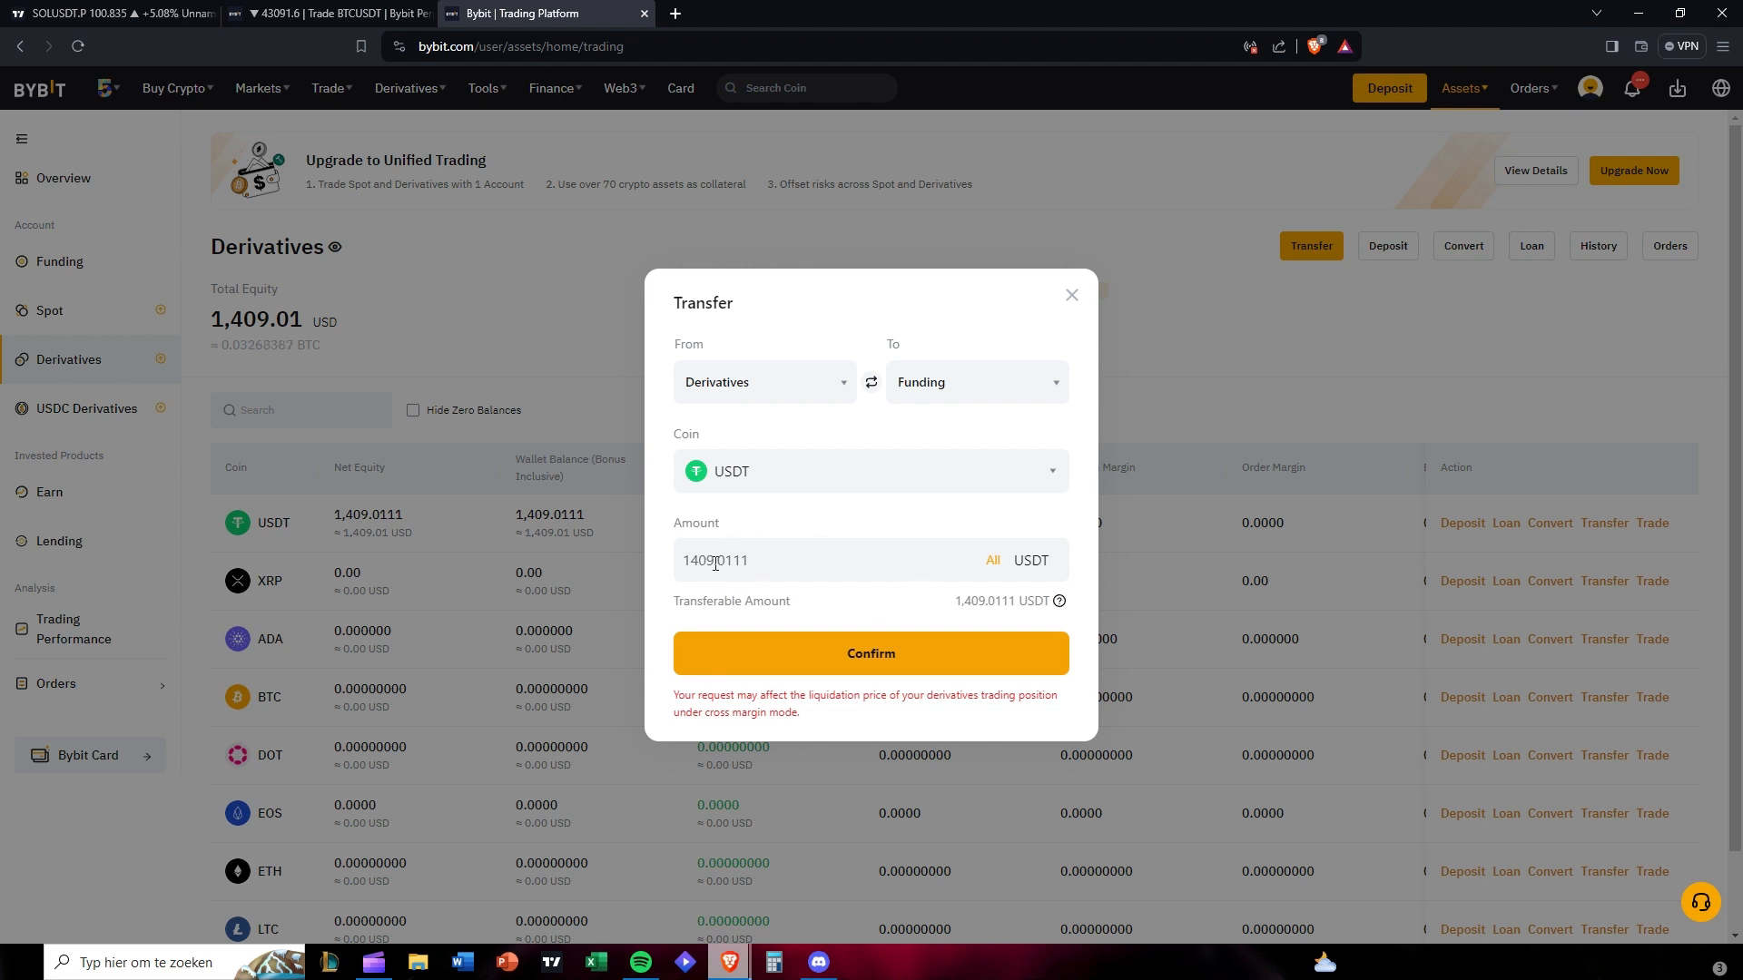
{"action": "double_click", "coordinate": [695, 561]}
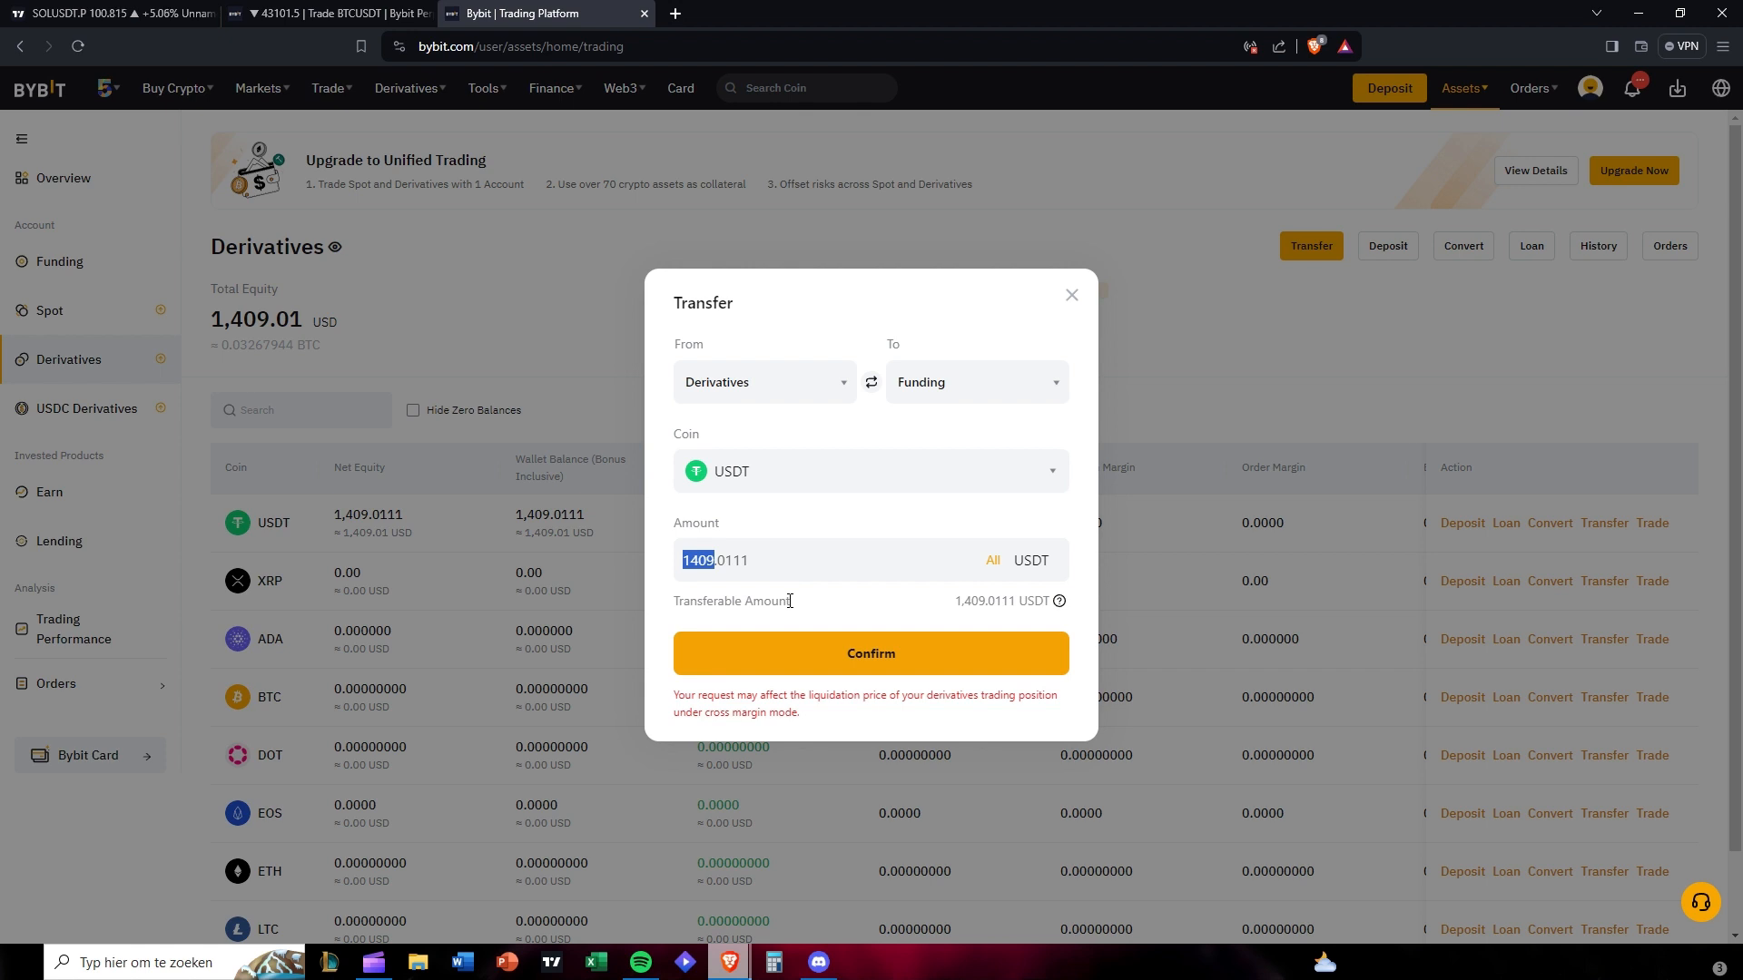
{"action": "type", "text": "4"}
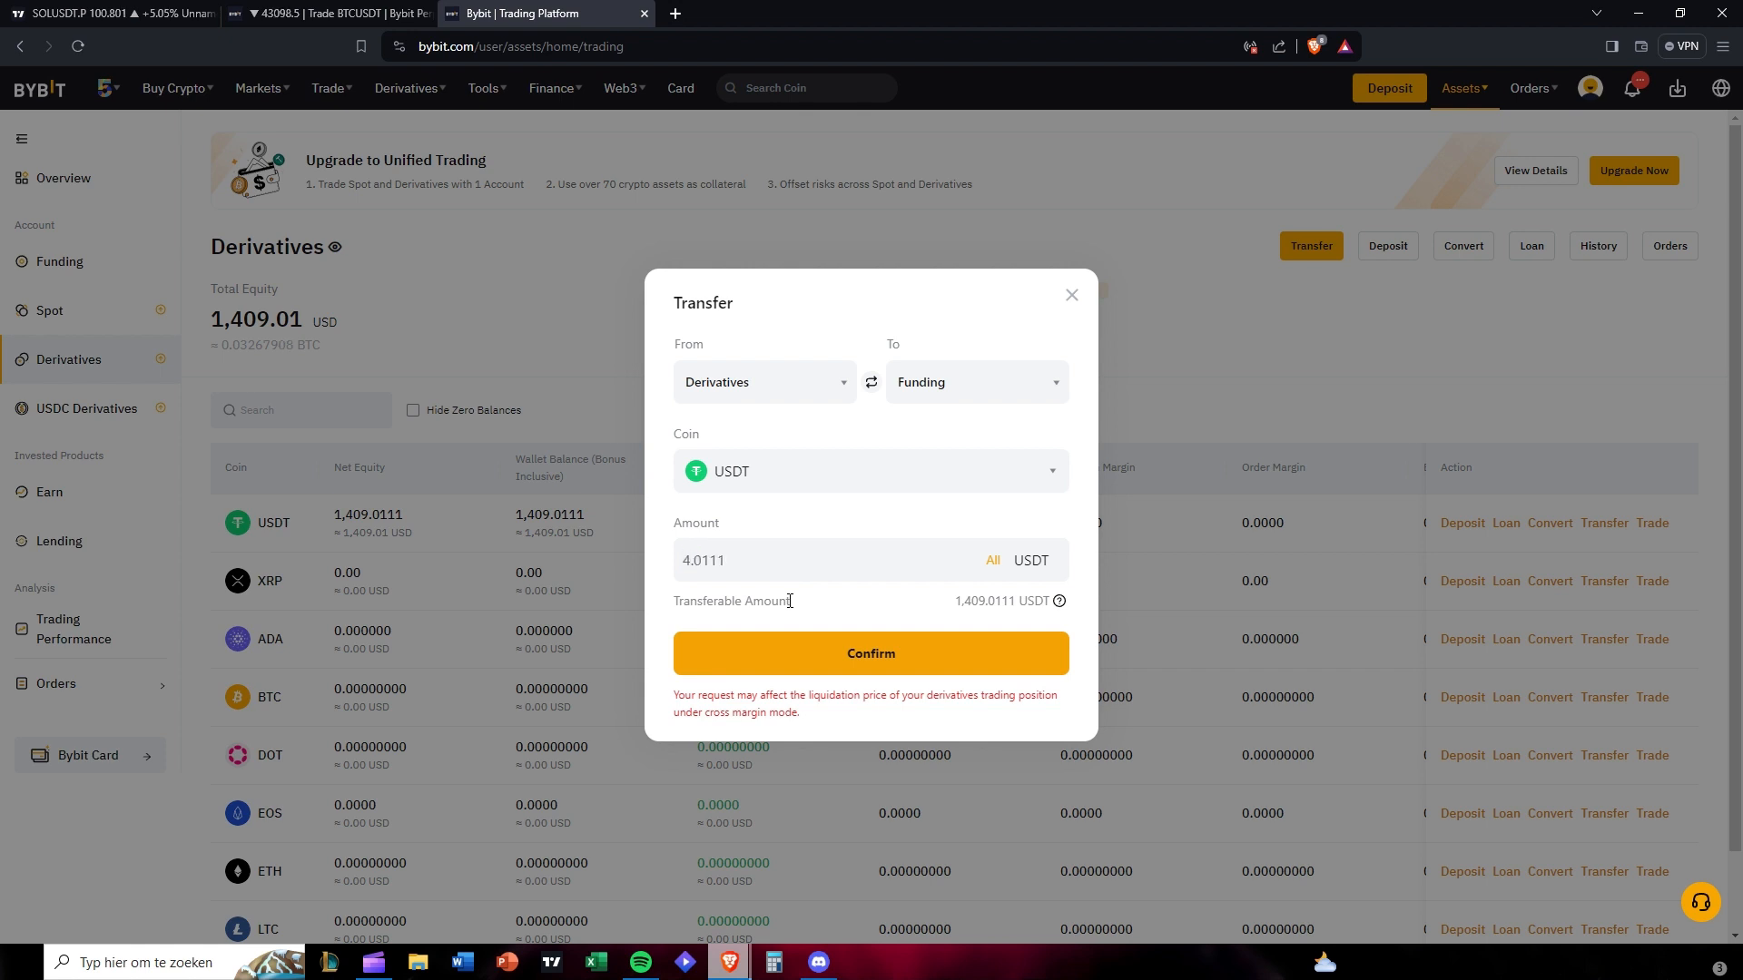
{"action": "left_click", "coordinate": [870, 654]}
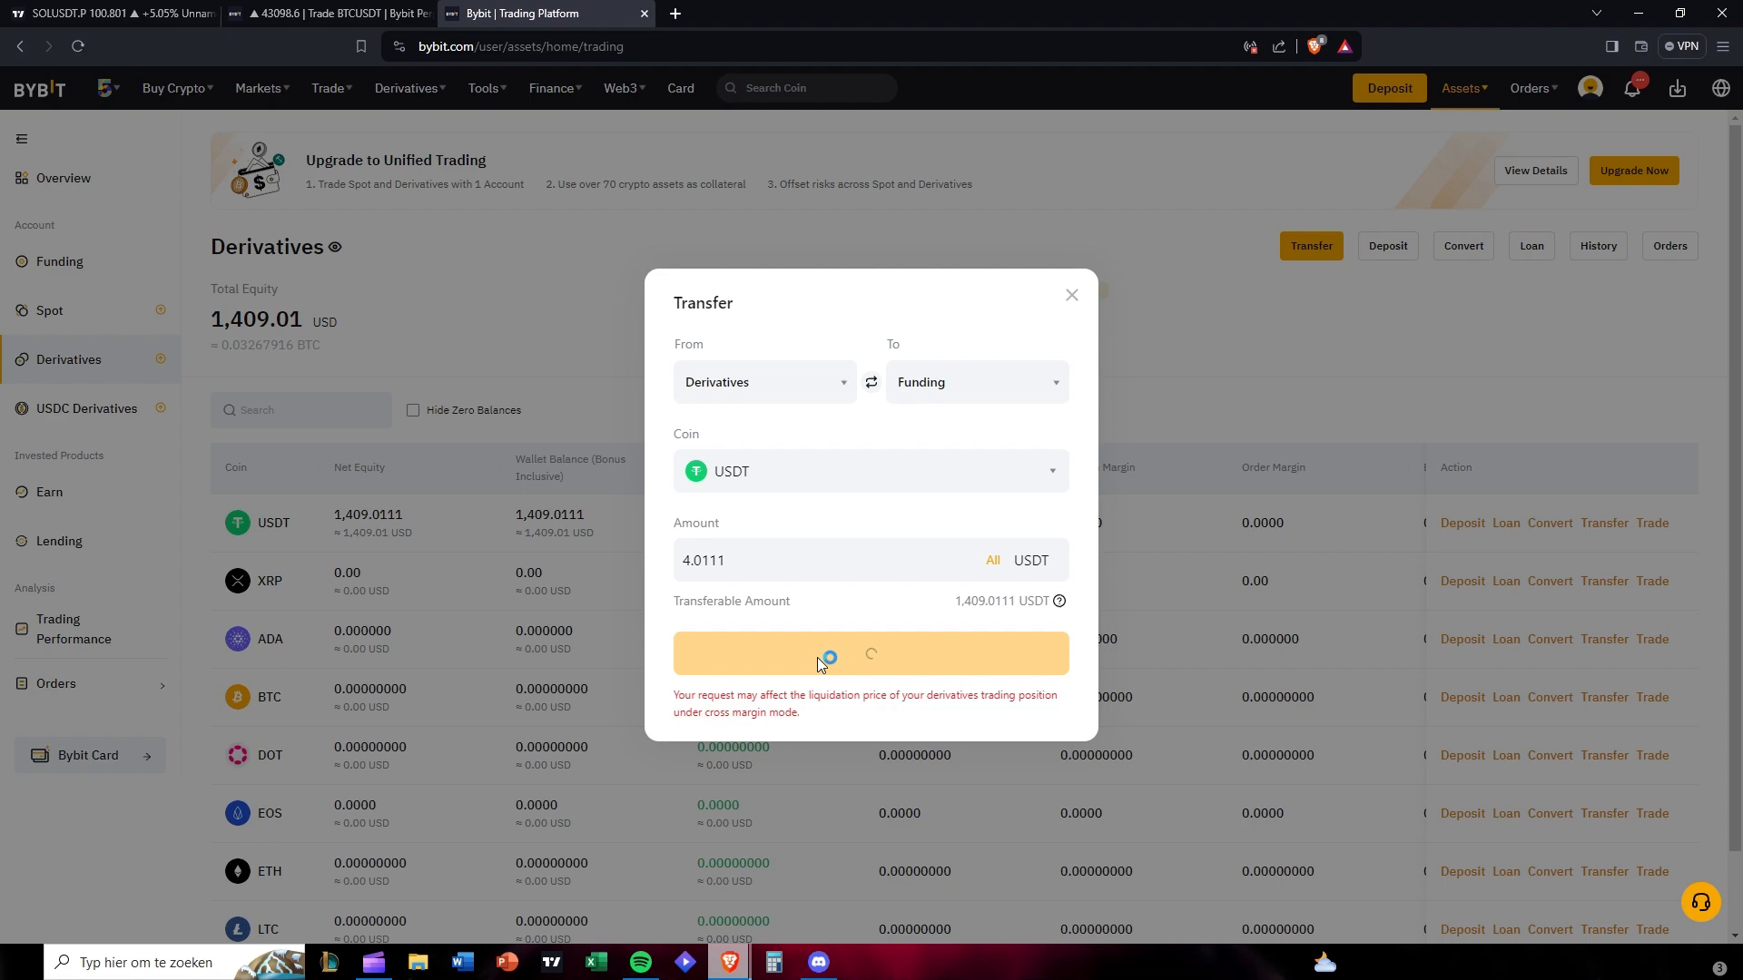
{"action": "left_click", "coordinate": [869, 654]}
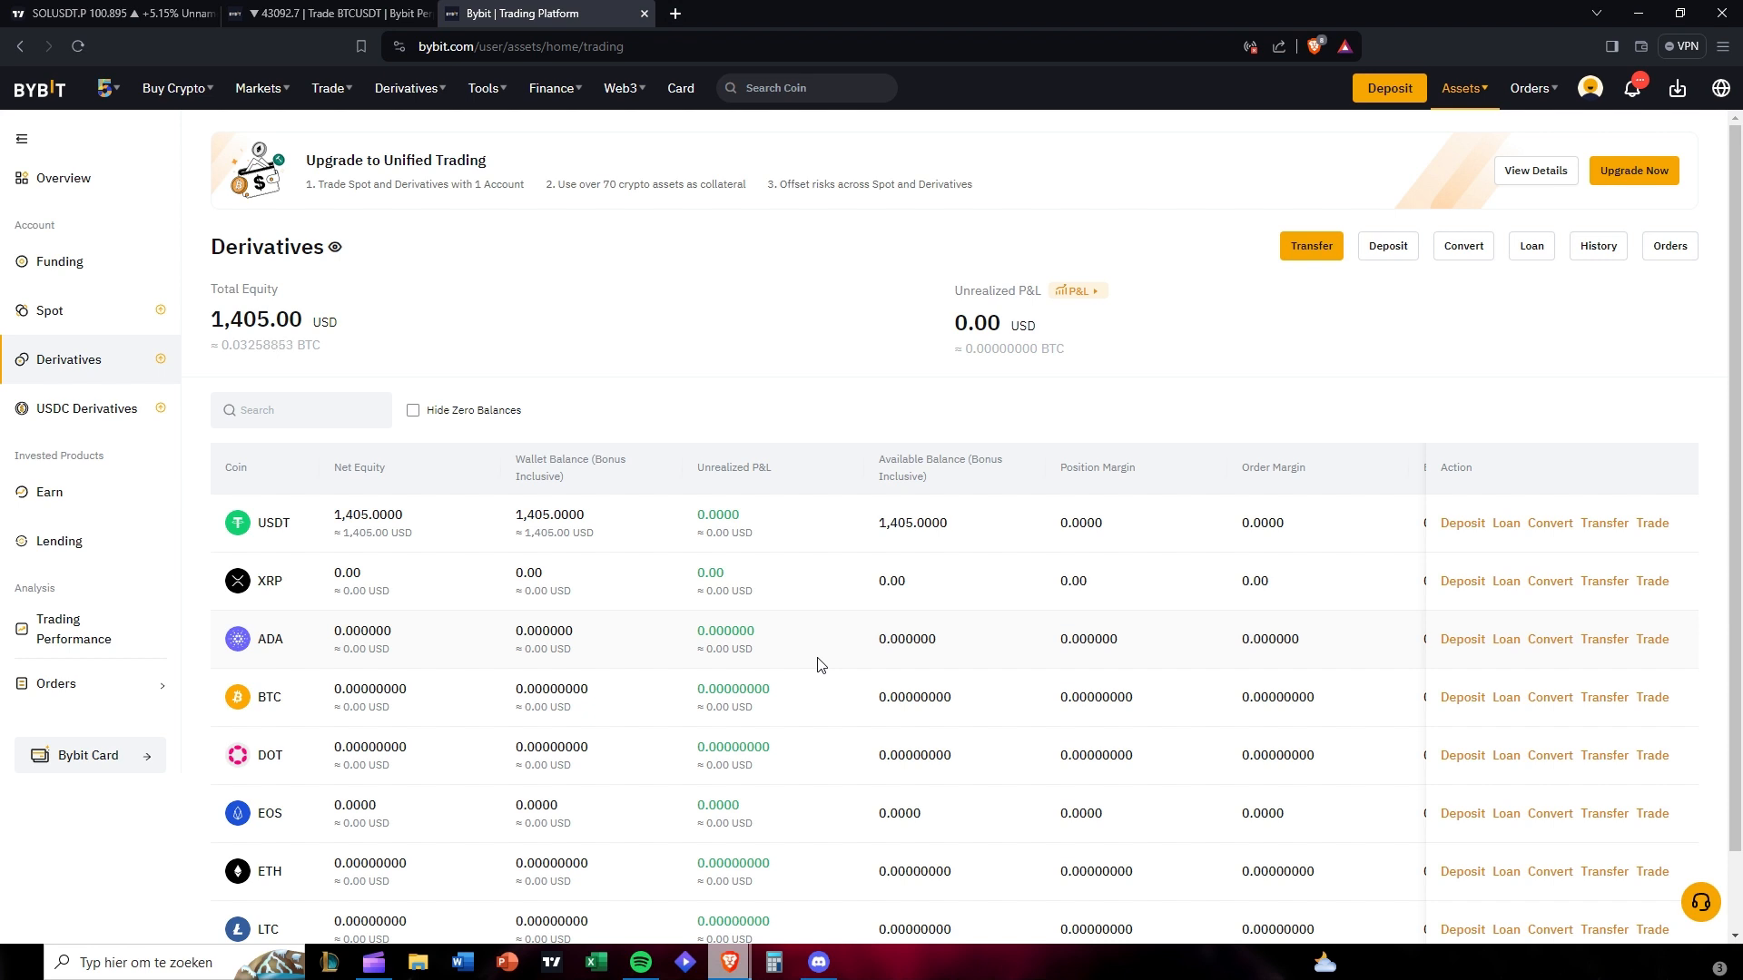
- Return to the SOLUSDT chart and sketch a yellow arrow at the new entry candle
{"action": "left_click", "coordinate": [323, 12]}
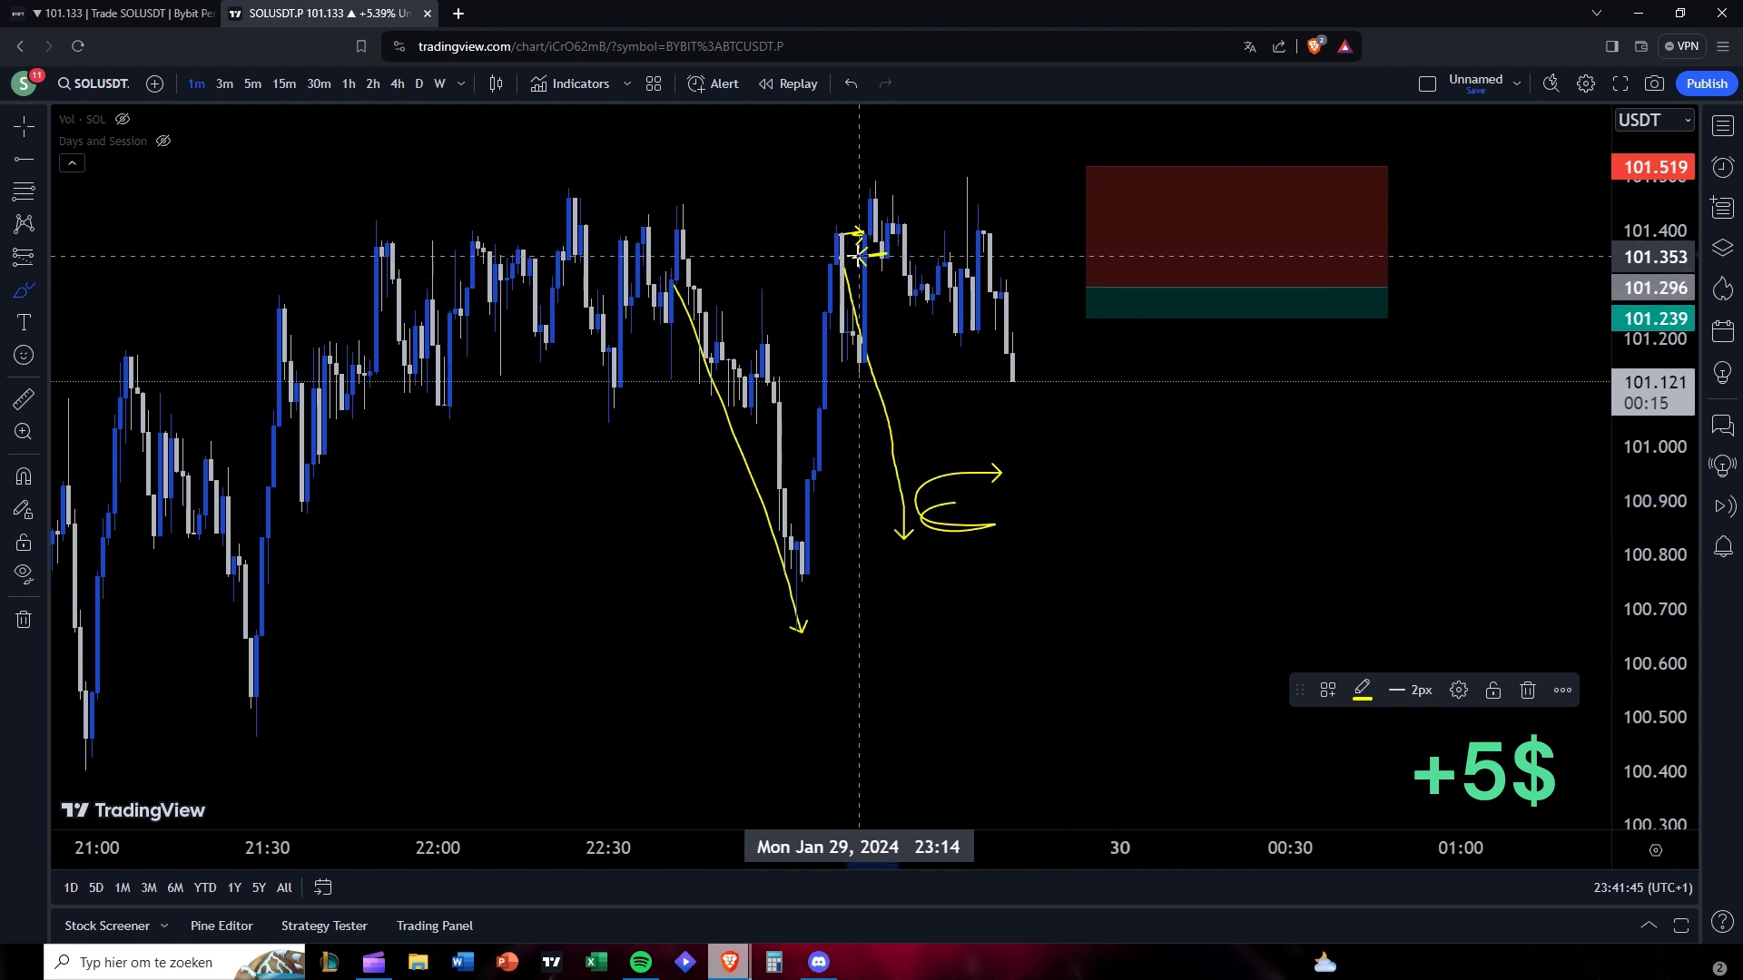
{"action": "left_click_drag", "start_coordinate": [766, 171], "coordinate": [903, 170]}
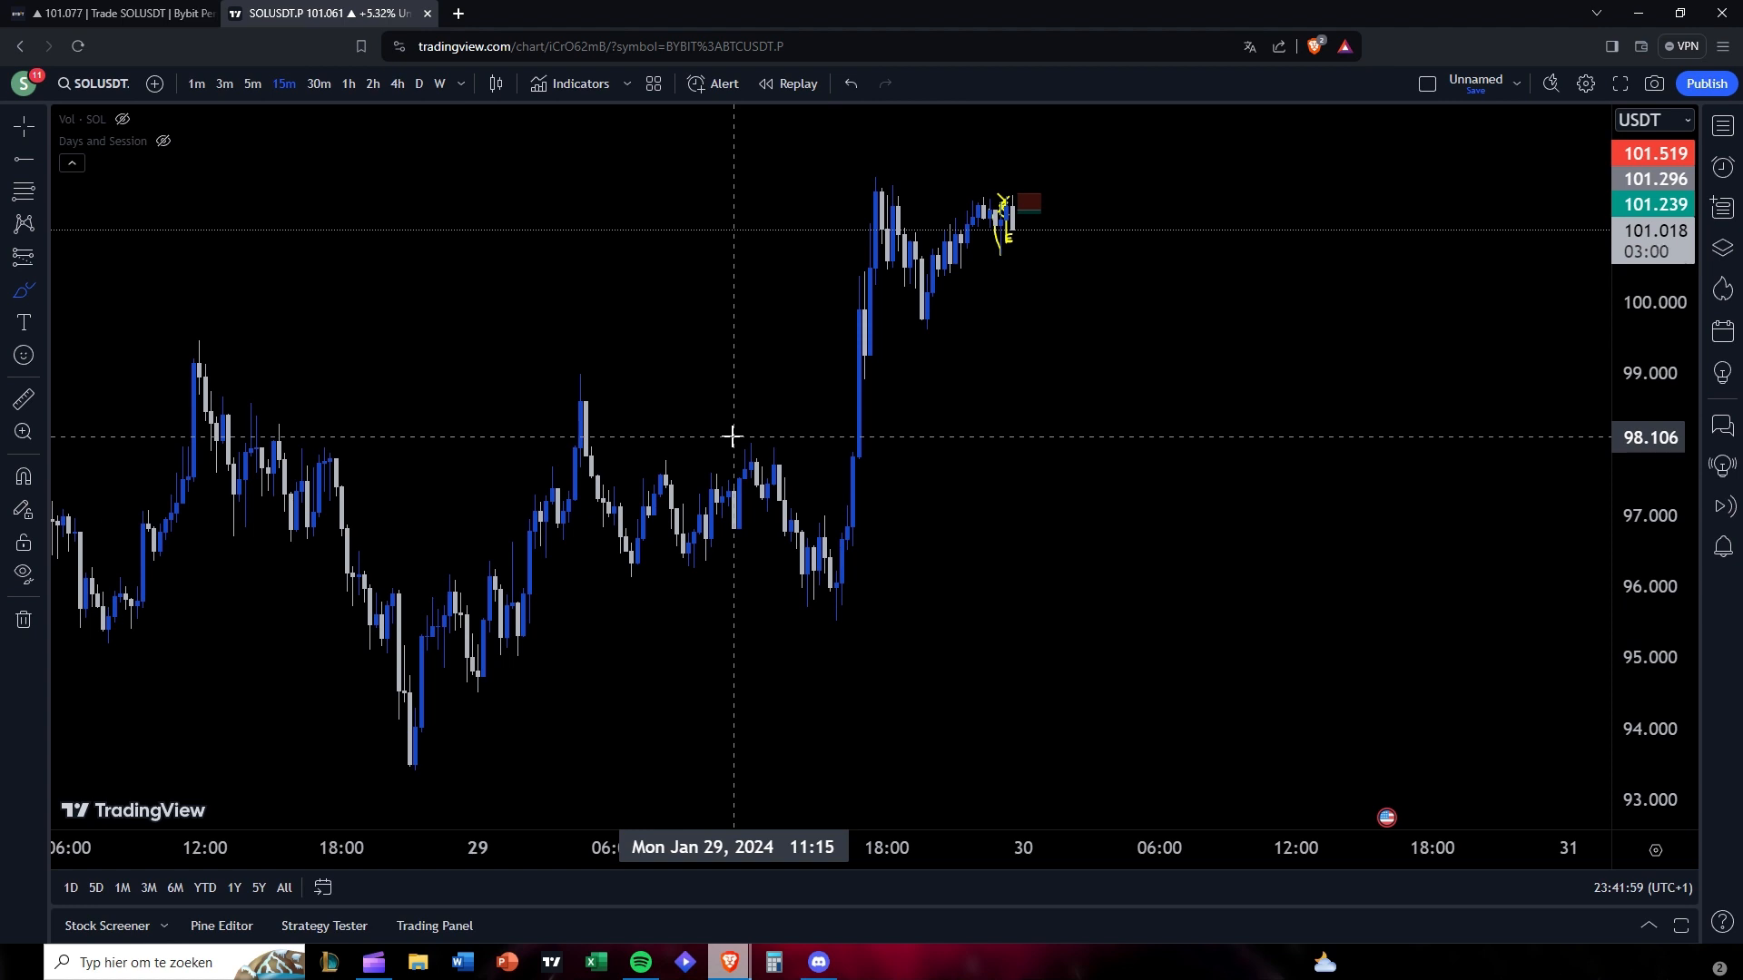
{"action": "mouse_move", "coordinate": [1191, 348]}
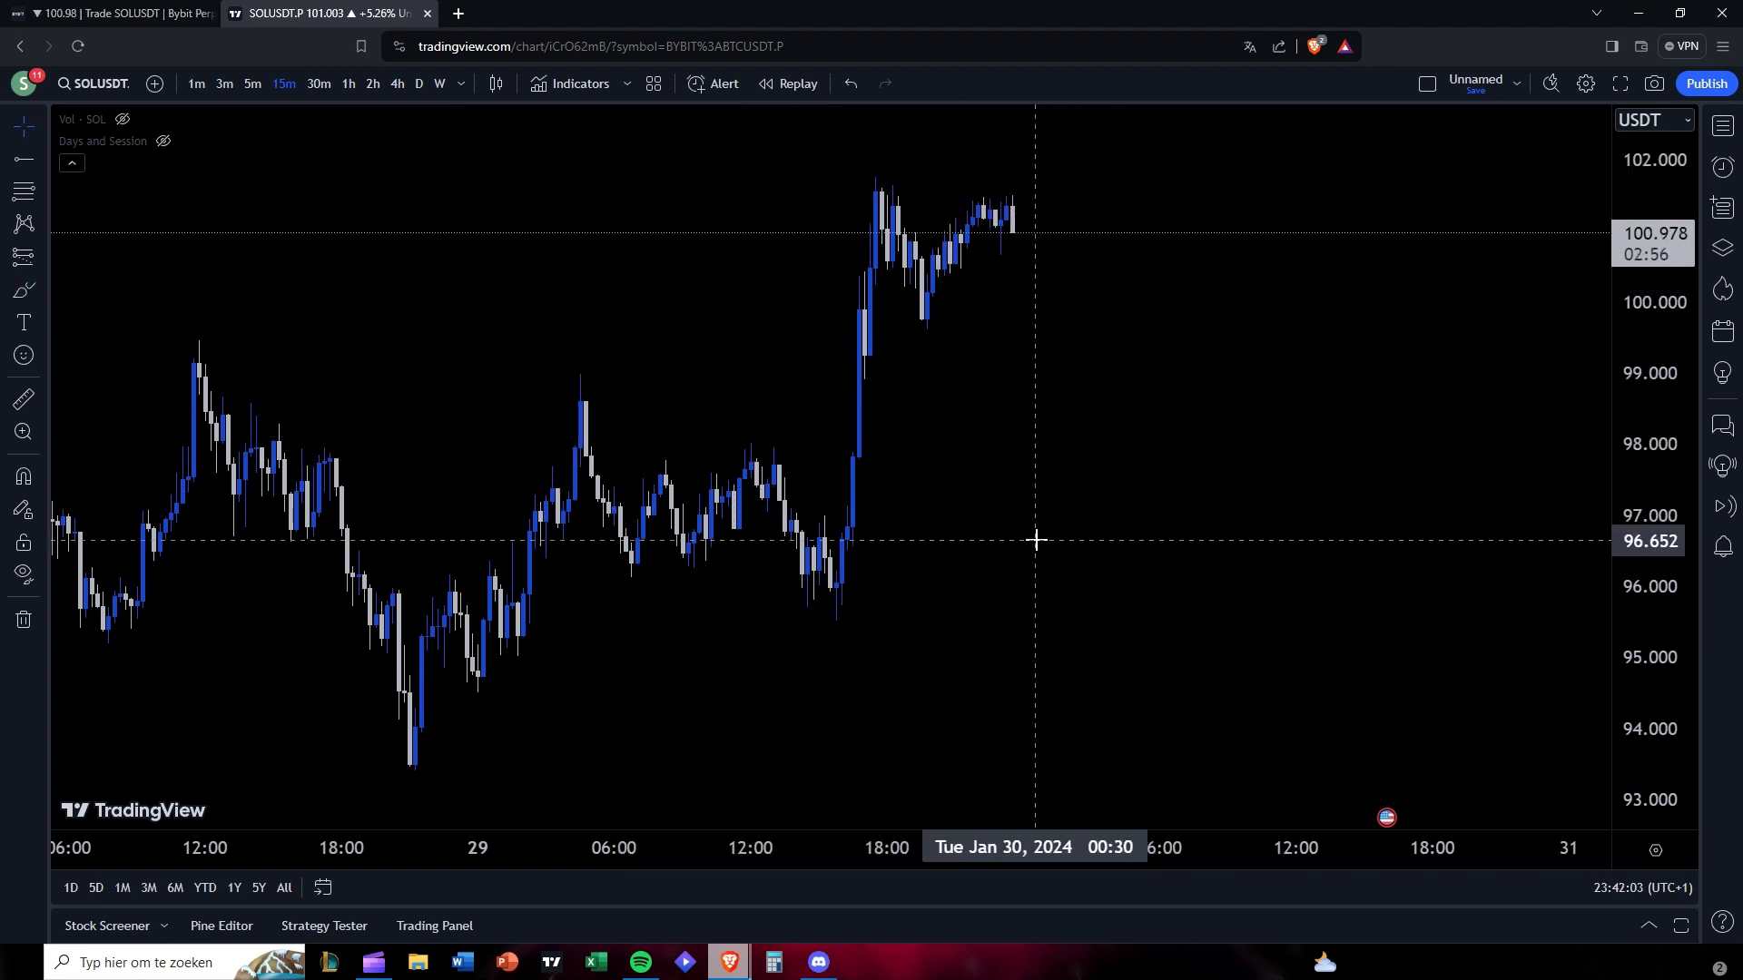
- Circle the top of the drop in yellow, then move on toward the BTCUSDT chart
{"action": "left_click", "coordinate": [196, 84]}
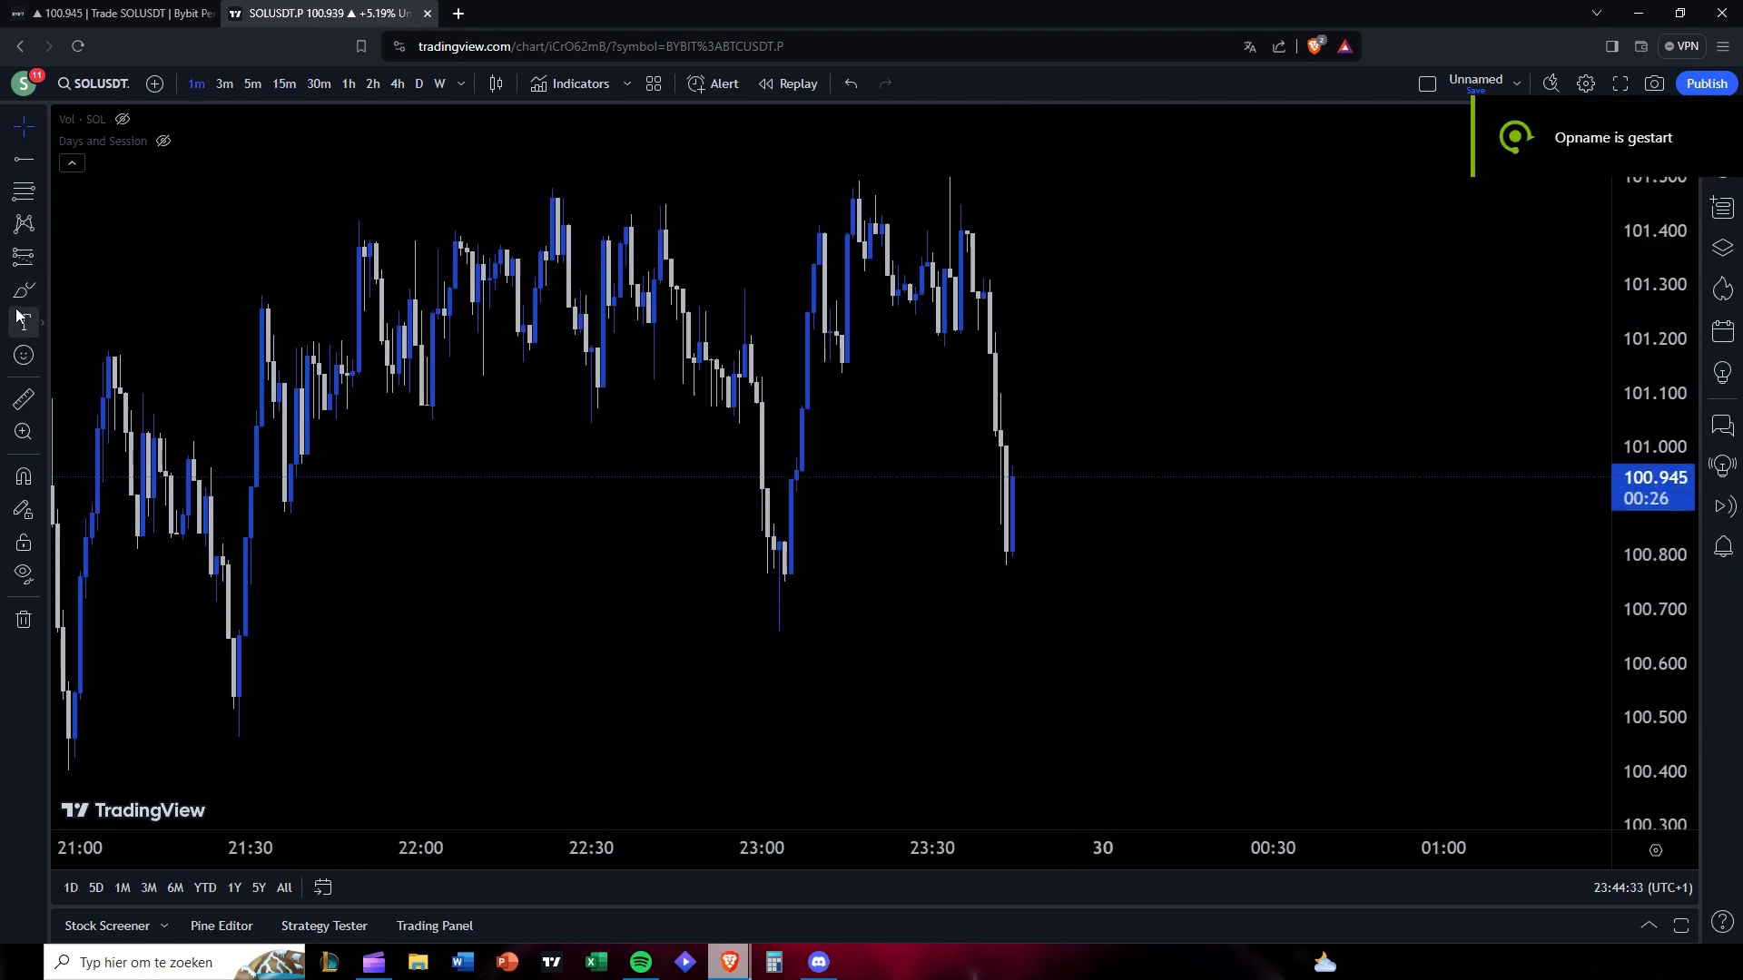
{"action": "left_click_drag", "start_coordinate": [990, 283], "coordinate": [1111, 334]}
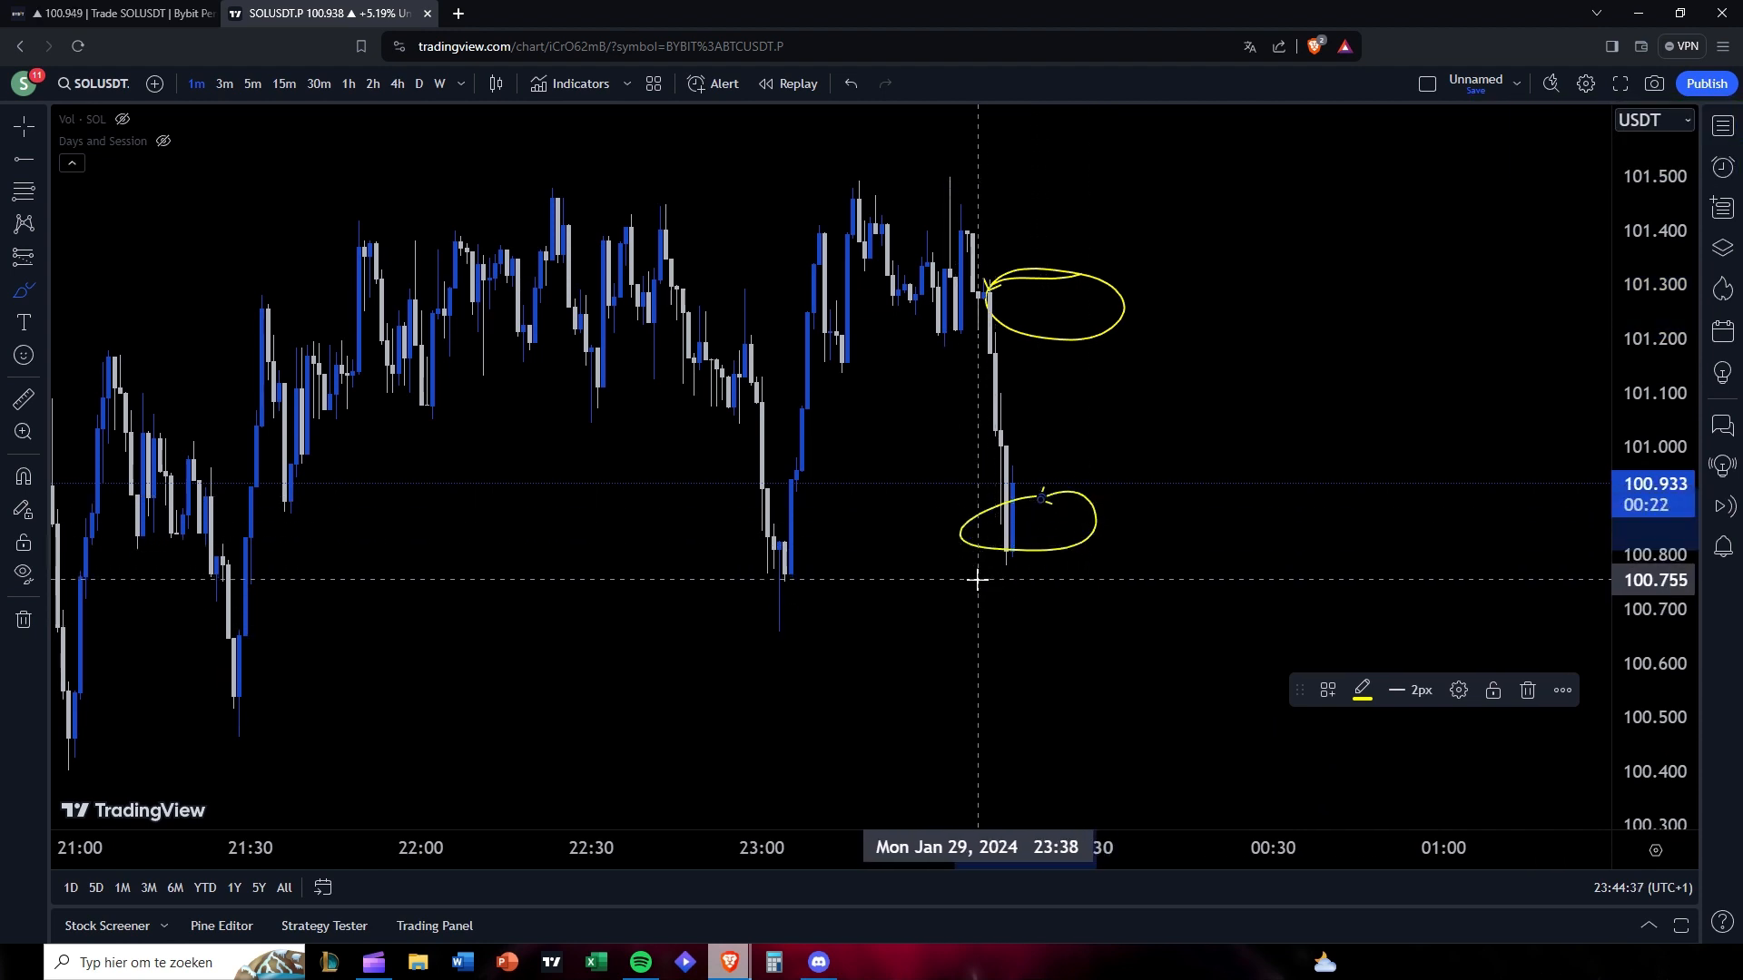
{"action": "left_click", "coordinate": [111, 12]}
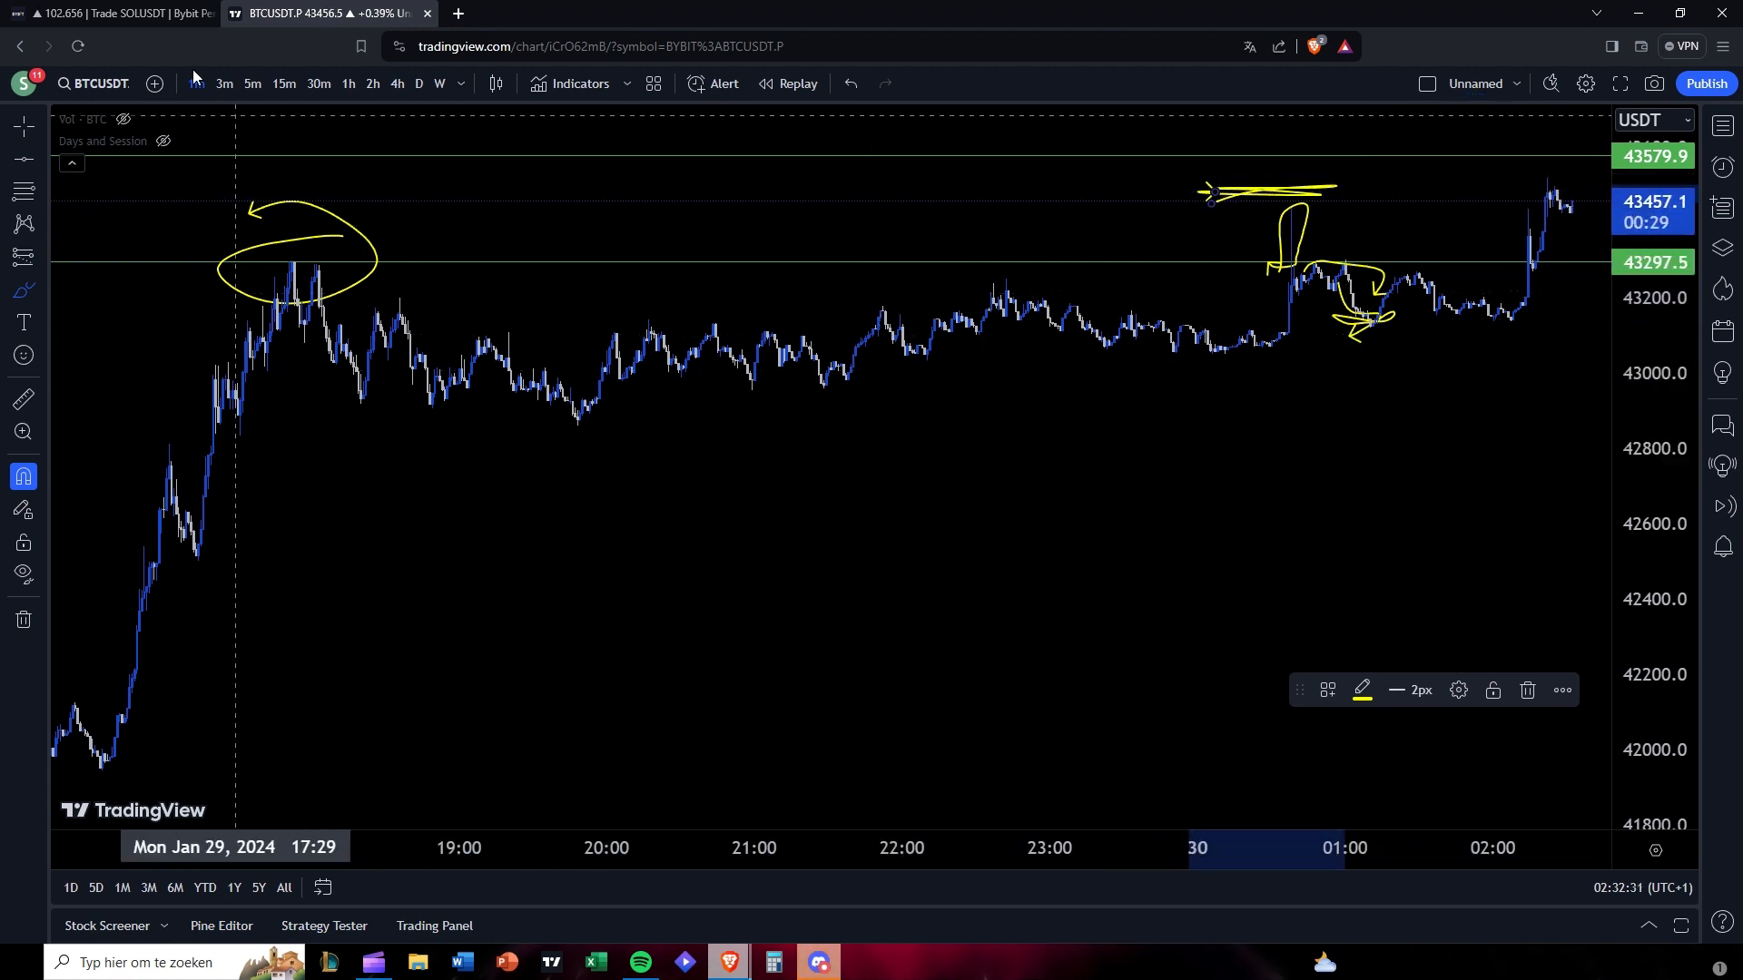
- On the Bybit SOLUSDT chart, trace the recent price swings with a hand-drawn curve
{"action": "left_click", "coordinate": [111, 13]}
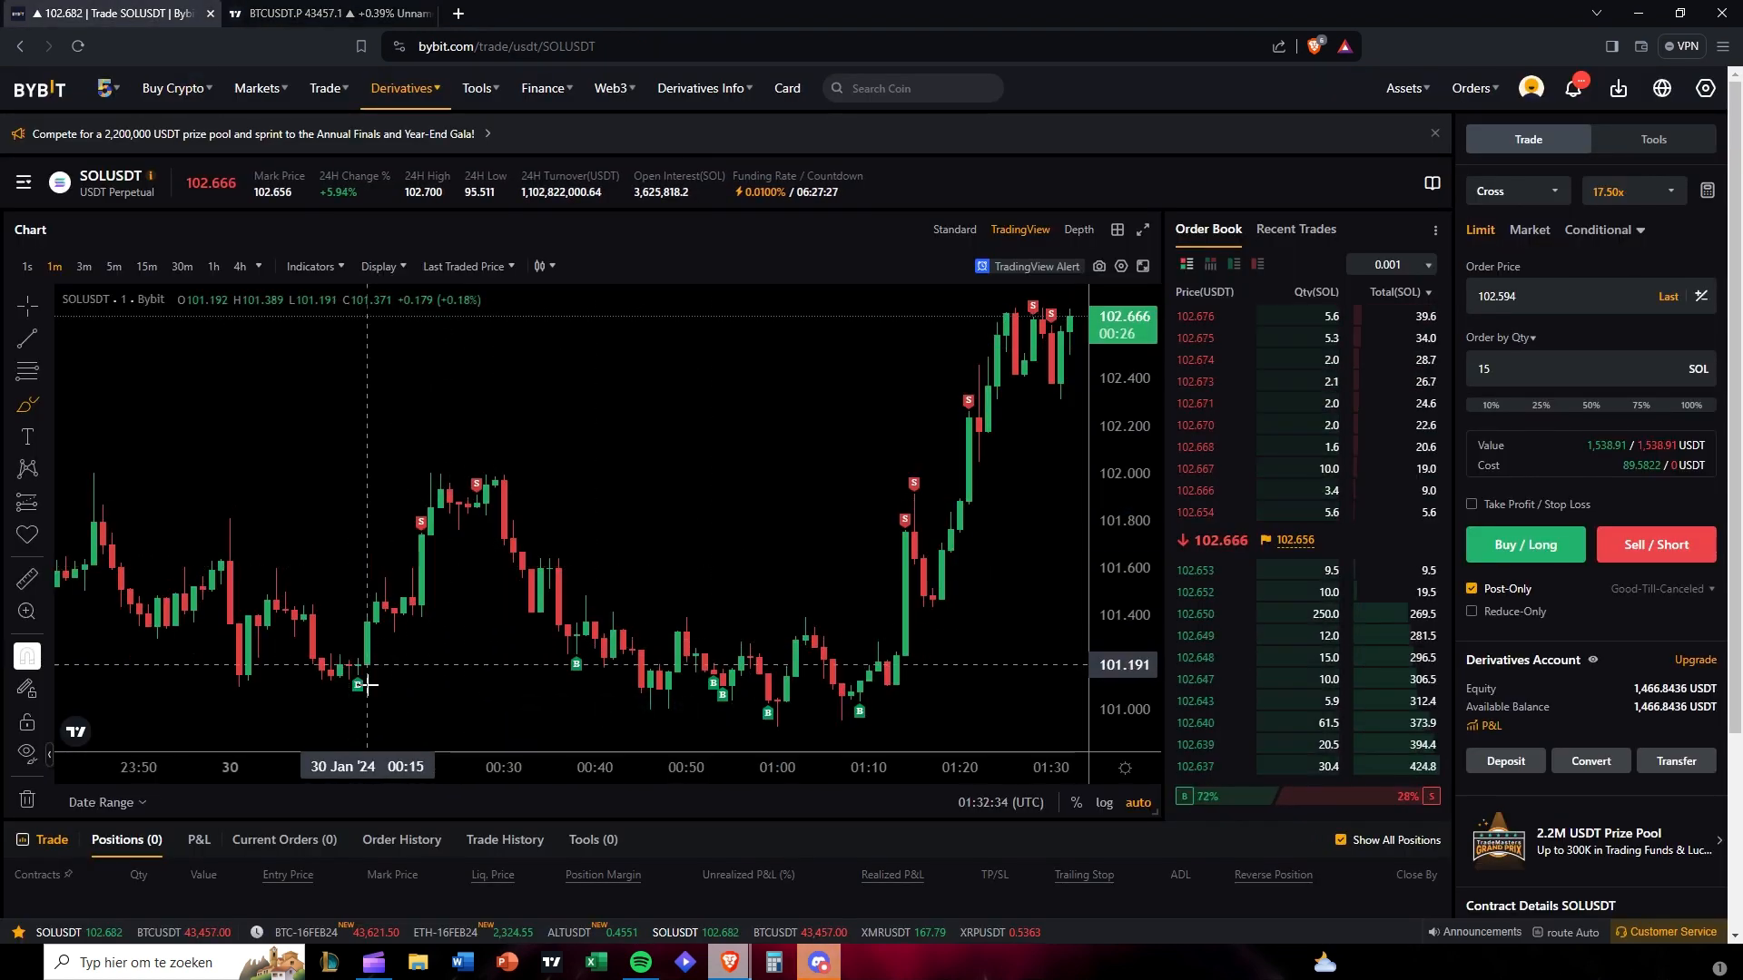
{"action": "left_click_drag", "start_coordinate": [334, 655], "coordinate": [400, 685]}
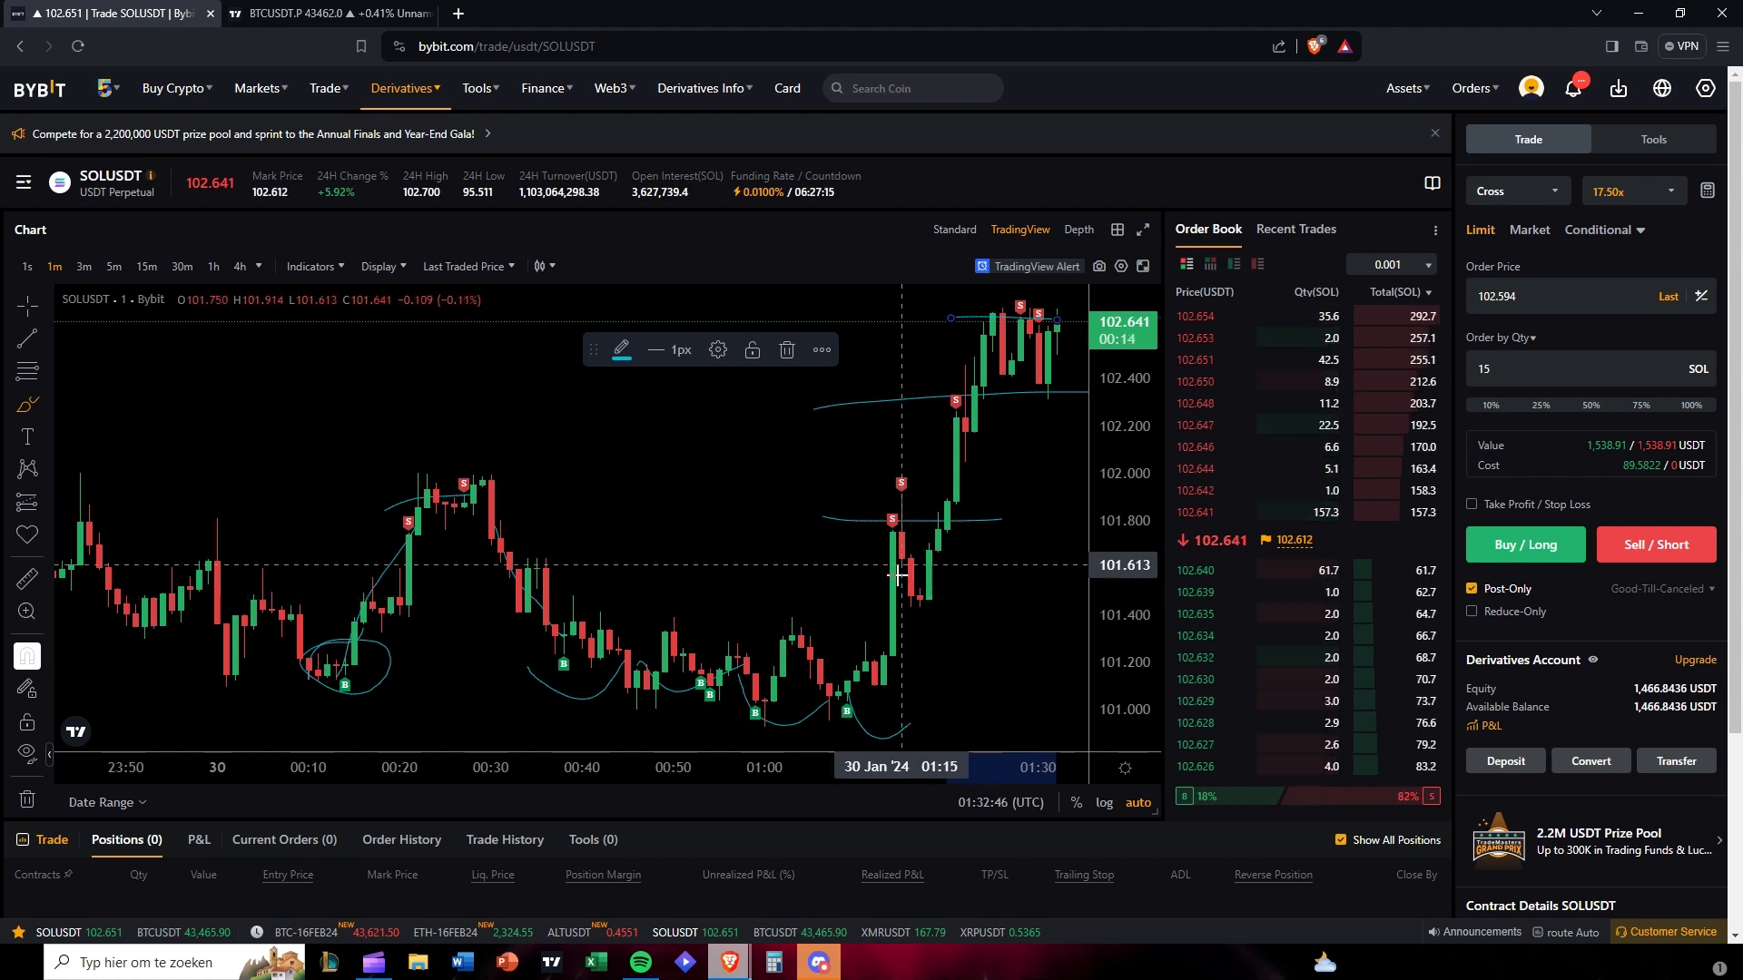
{"action": "mouse_move", "coordinate": [734, 542]}
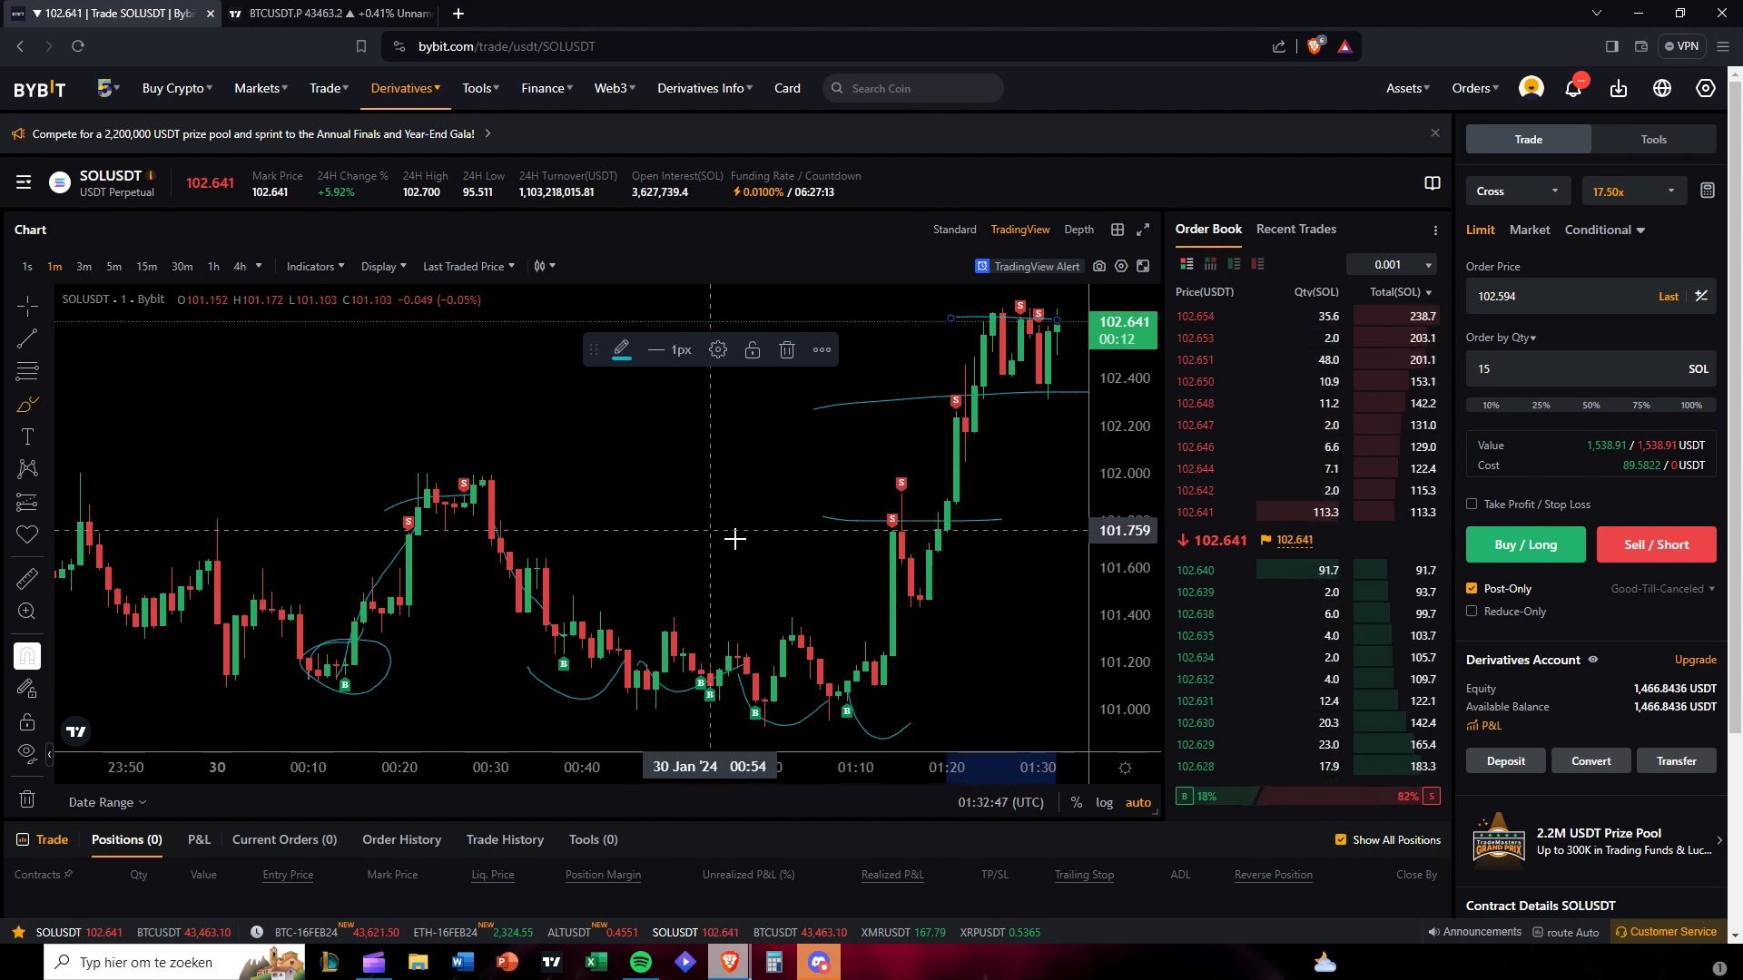